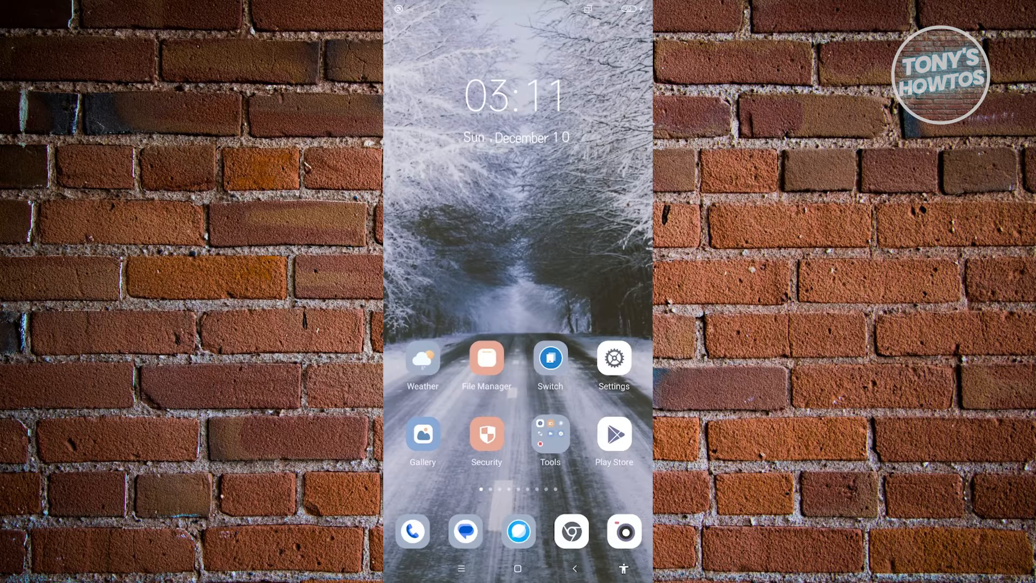
Launch the Settings app from the home screen.
left_click(613, 359)
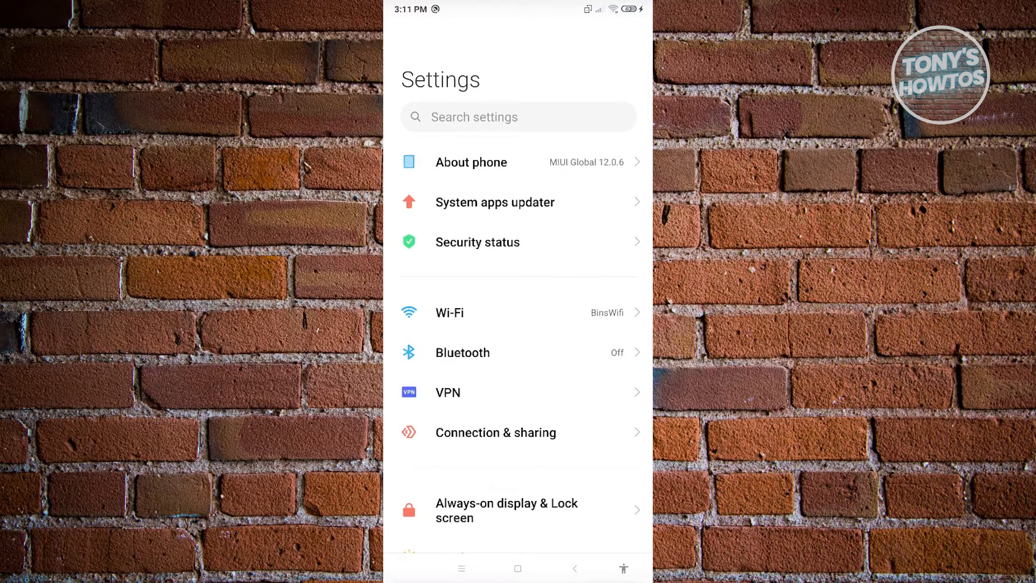
Search settings for 'ime' and go to the IMEI result on the Status page.
left_click(517, 116)
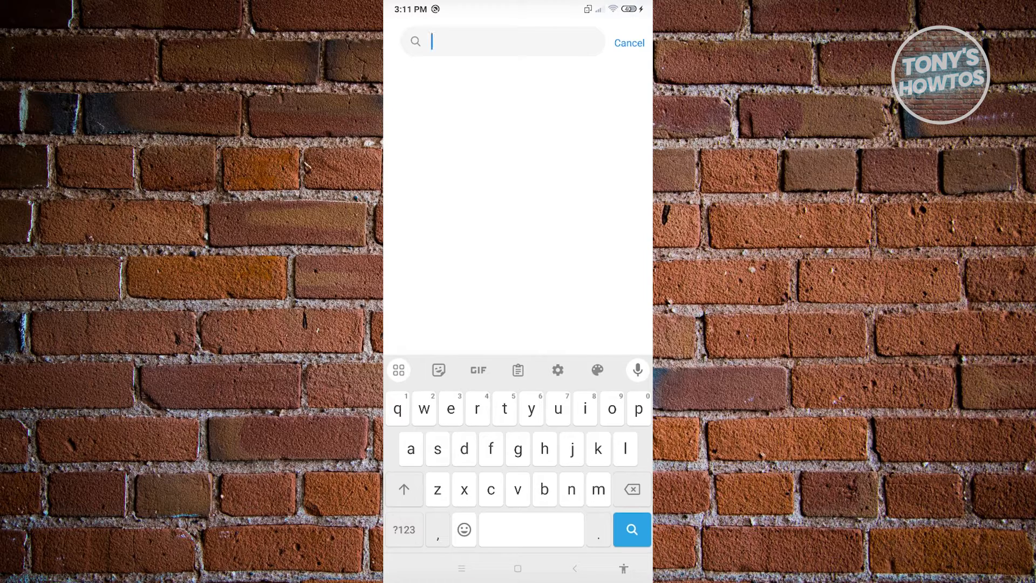
type("im")
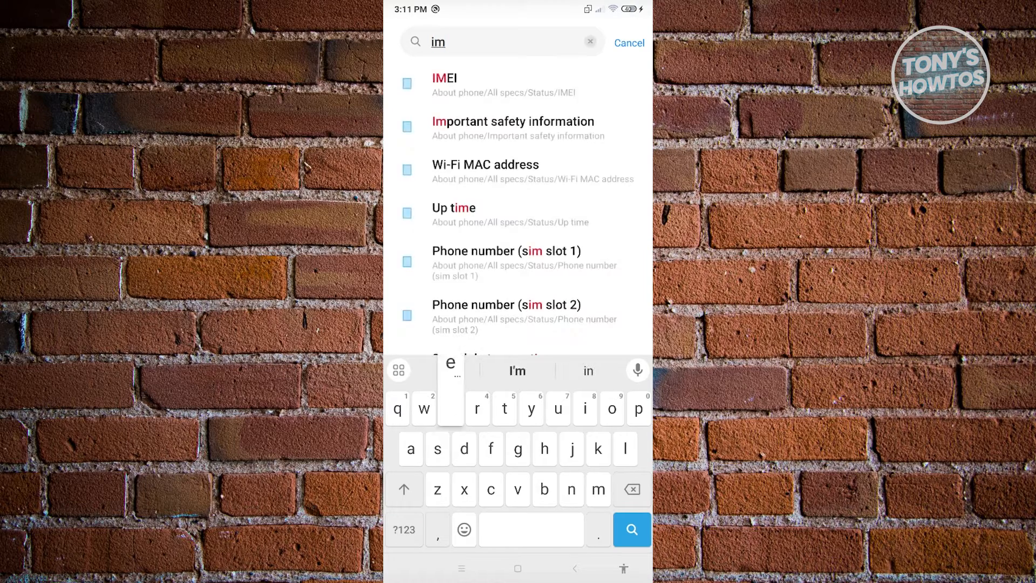
type("e")
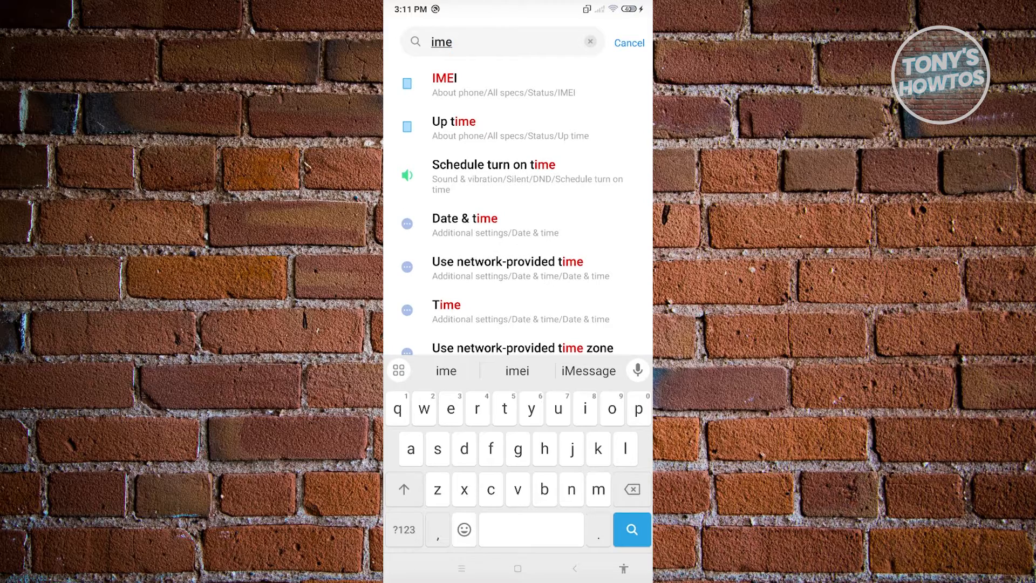
left_click(445, 84)
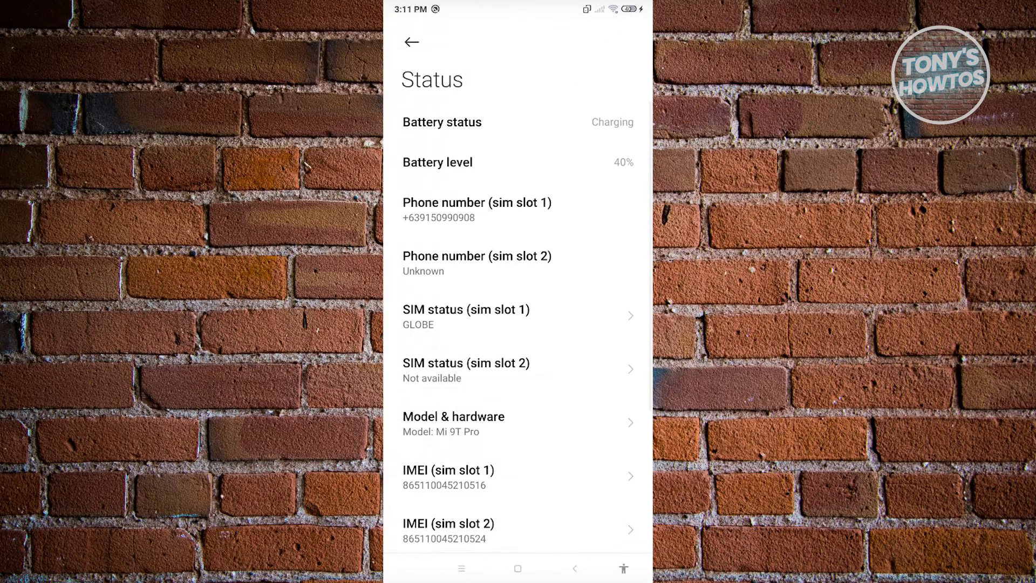
scroll("down", 3)
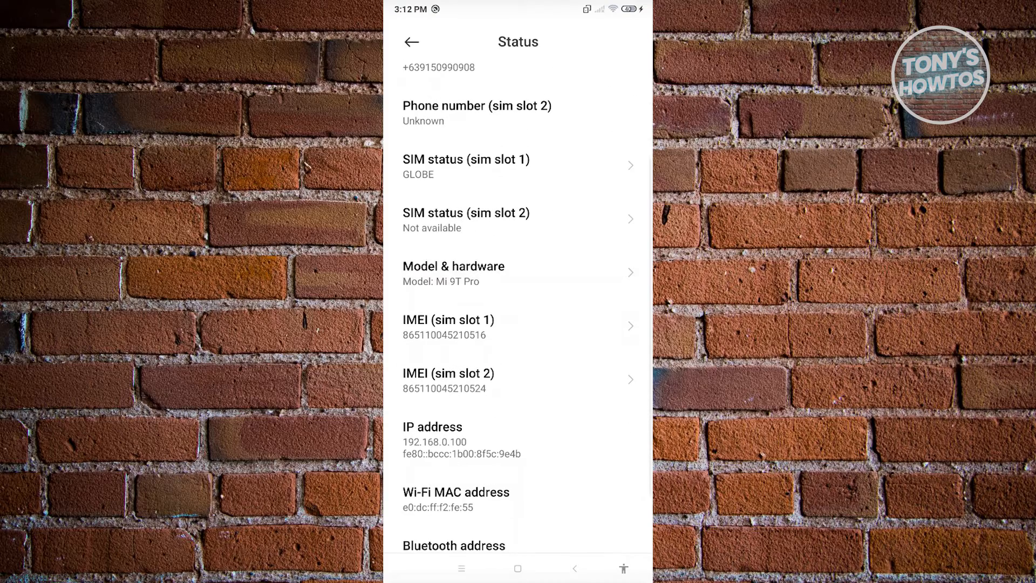
left_click(517, 380)
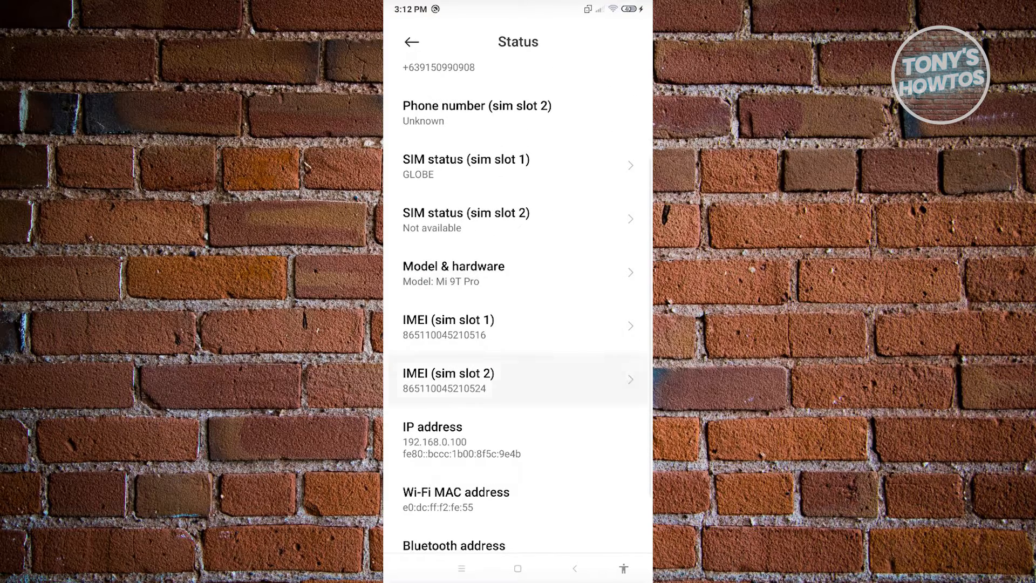